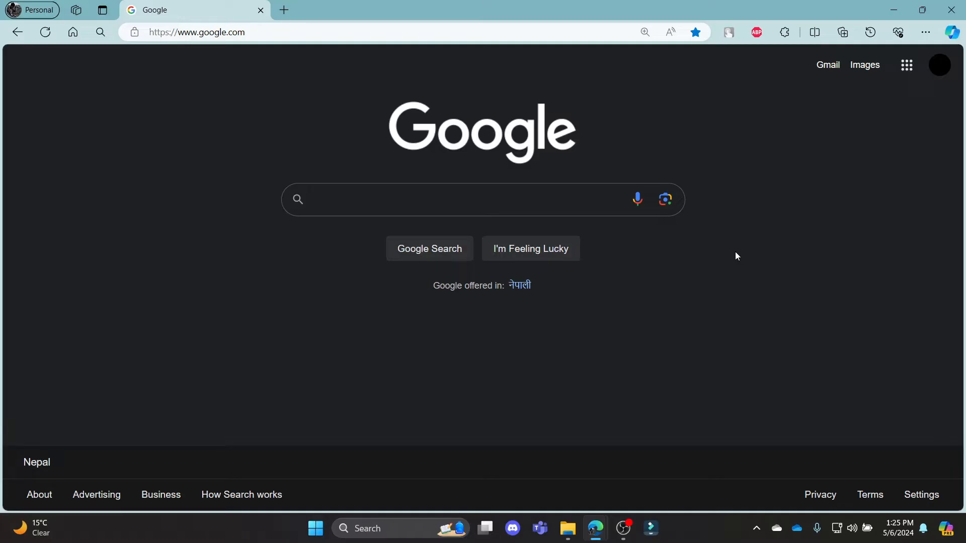
mouse_move(769, 372)
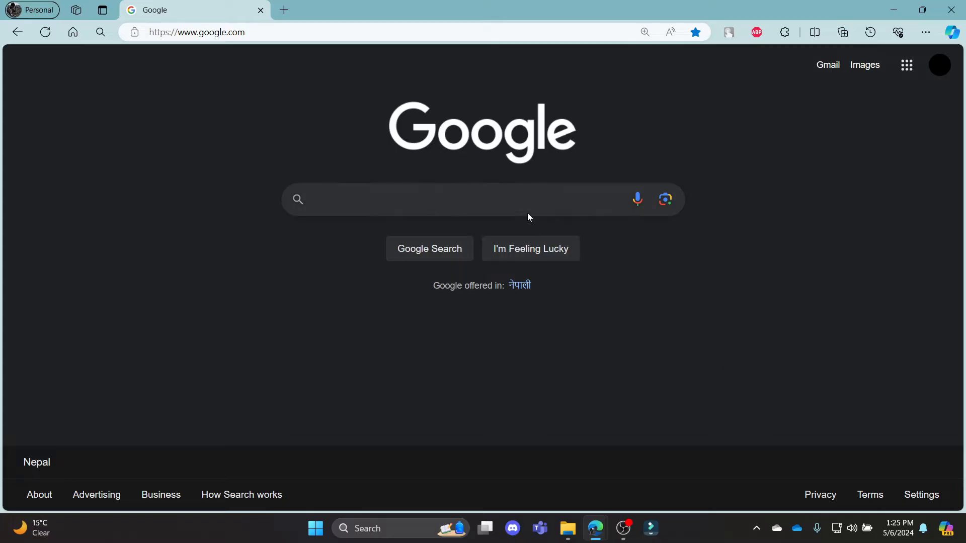
Search Google for 'kfintech mutual fund login', open KFintech MFS Investor, and close the KYC notice
text(kfintech mutual fund login)
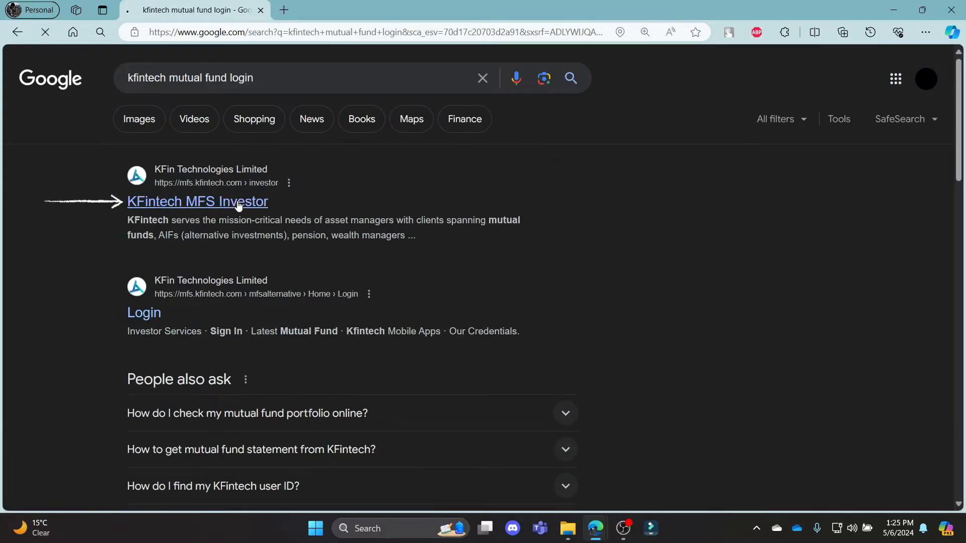
click(197, 202)
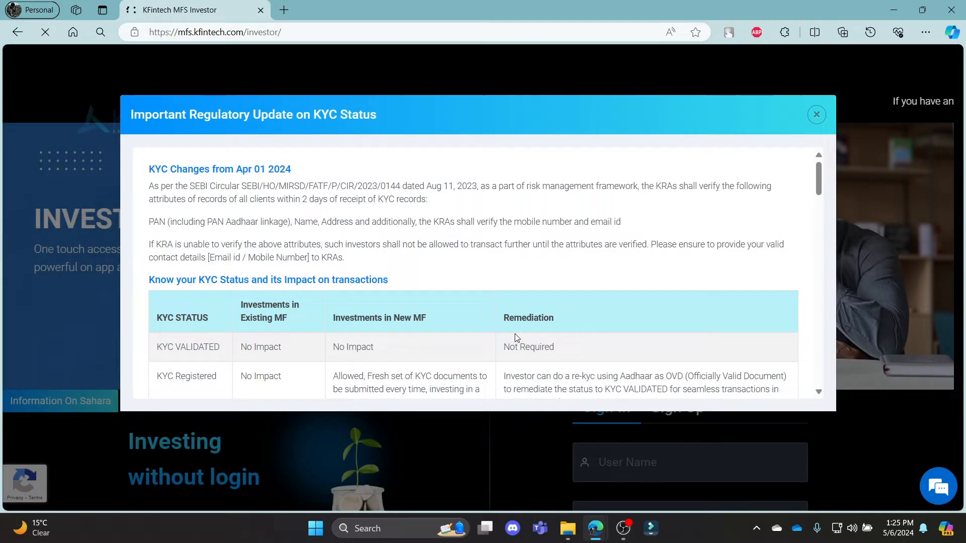
click(817, 115)
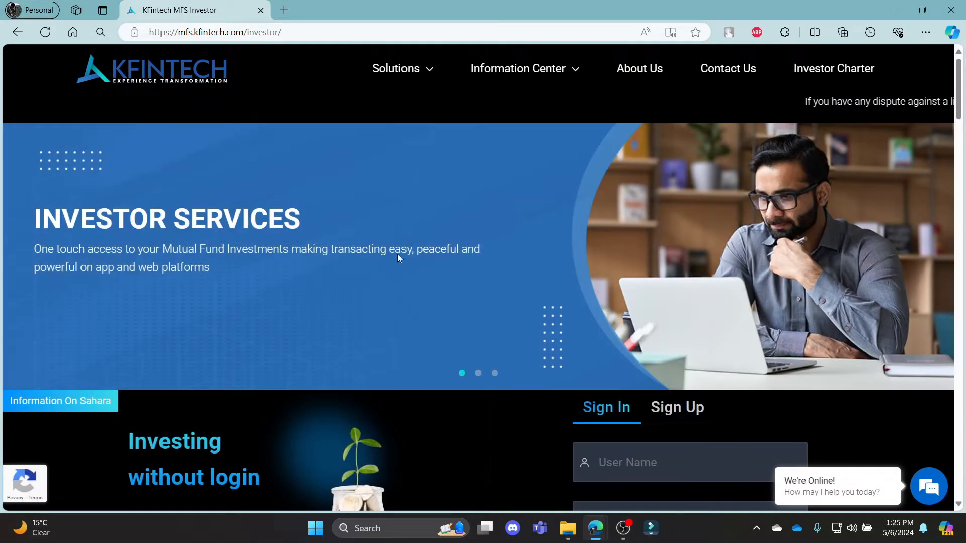
scroll(down, 3)
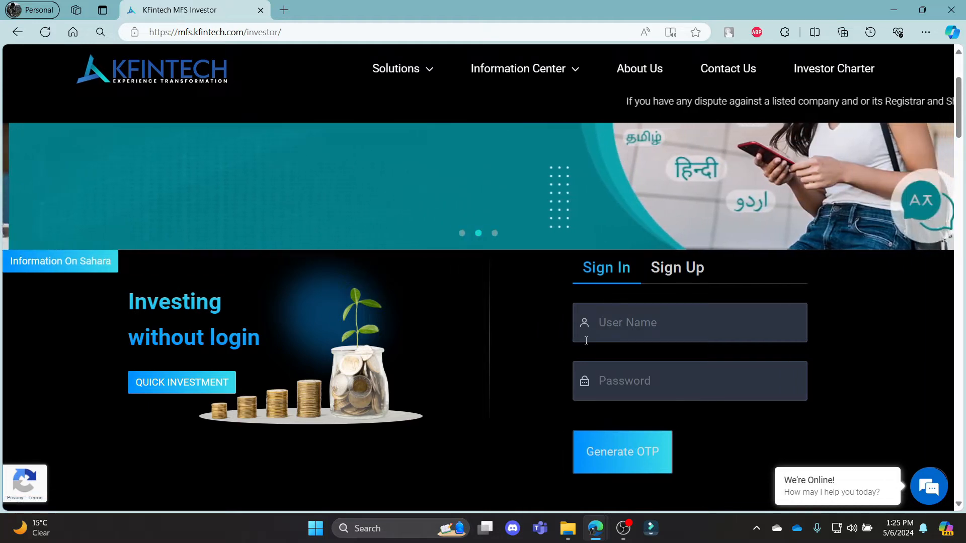
scroll(down, 3)
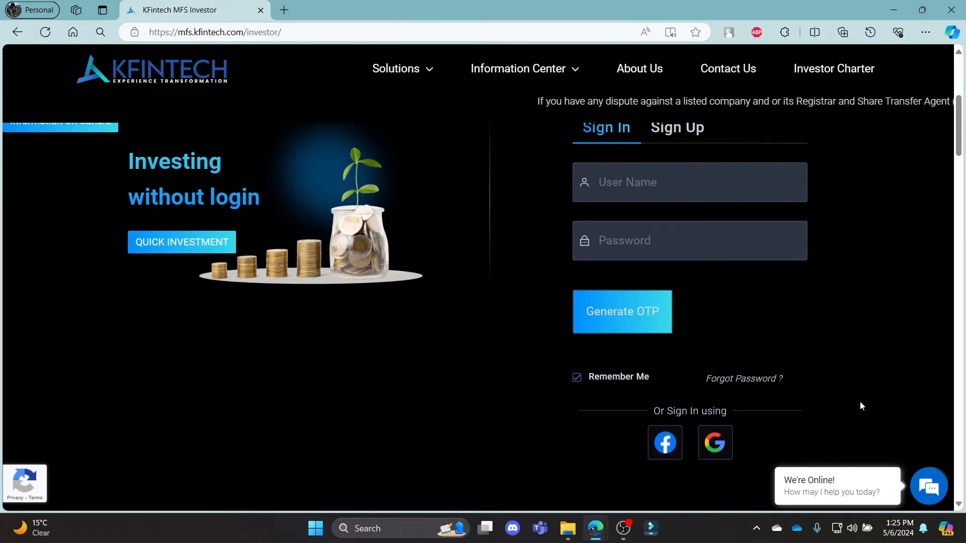
scroll(up, 3)
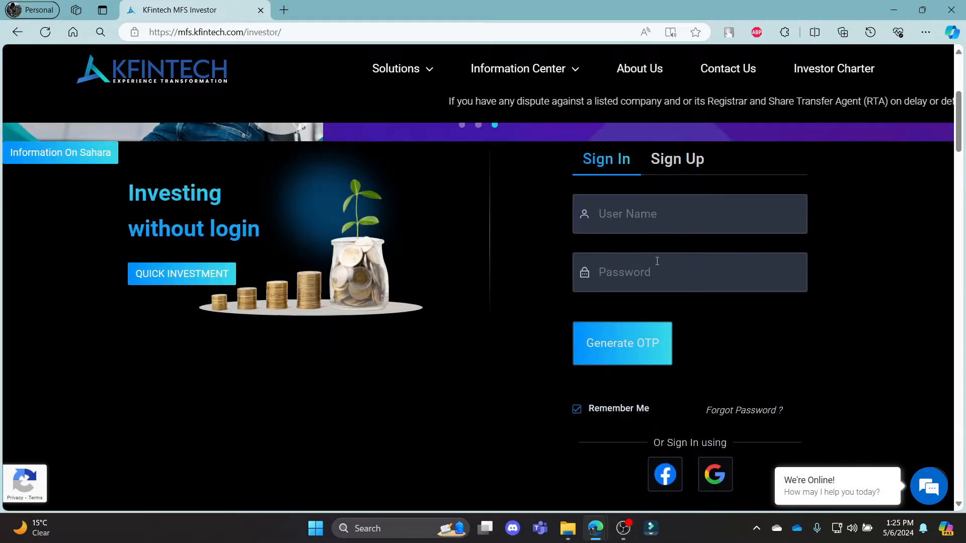
scroll(down, 3)
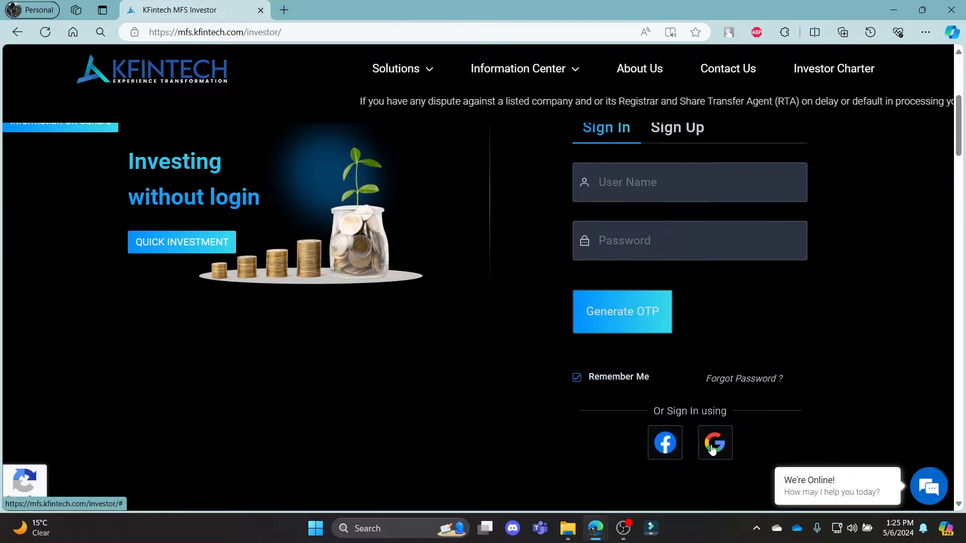
scroll(up, 3)
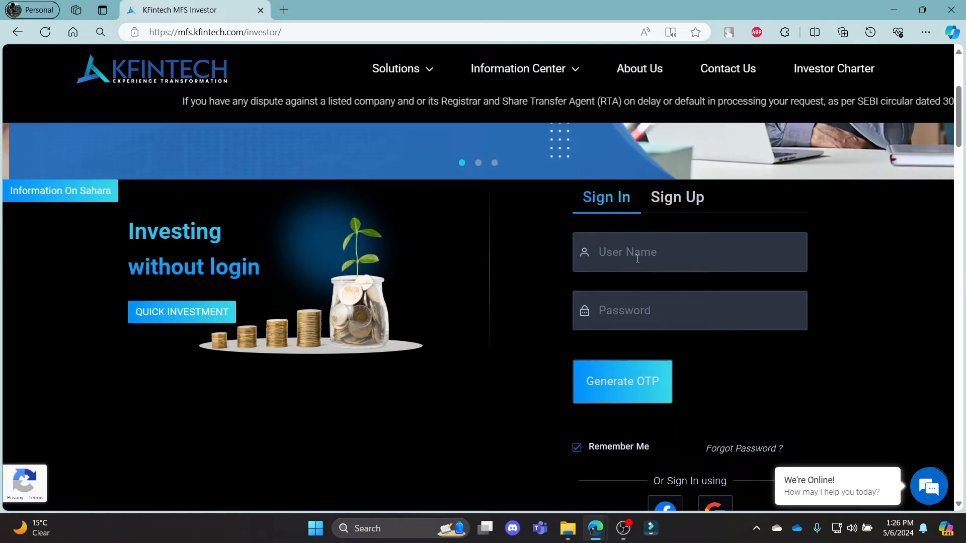
click(690, 252)
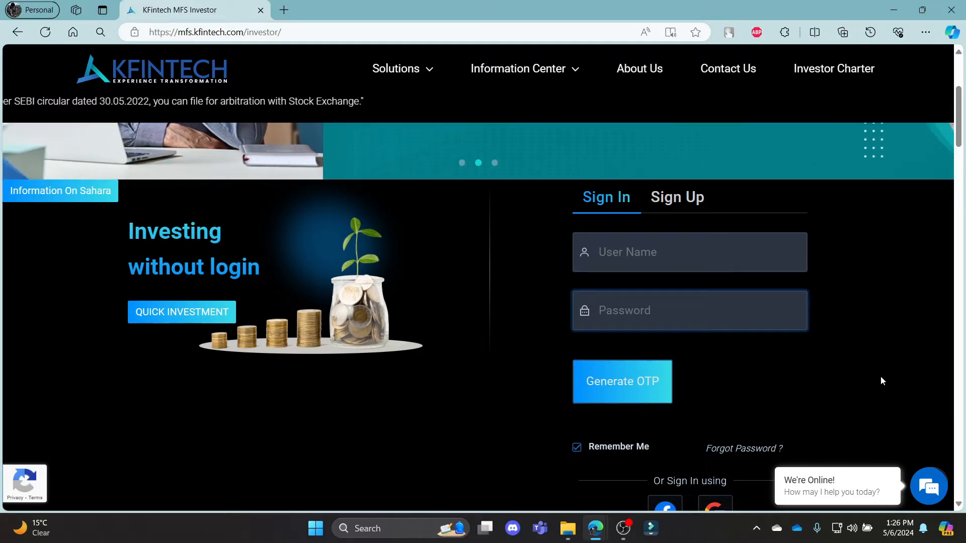
Sign in with Google, approve sharing with kfintech.com, and acknowledge the not-registered message
scroll(down, 3)
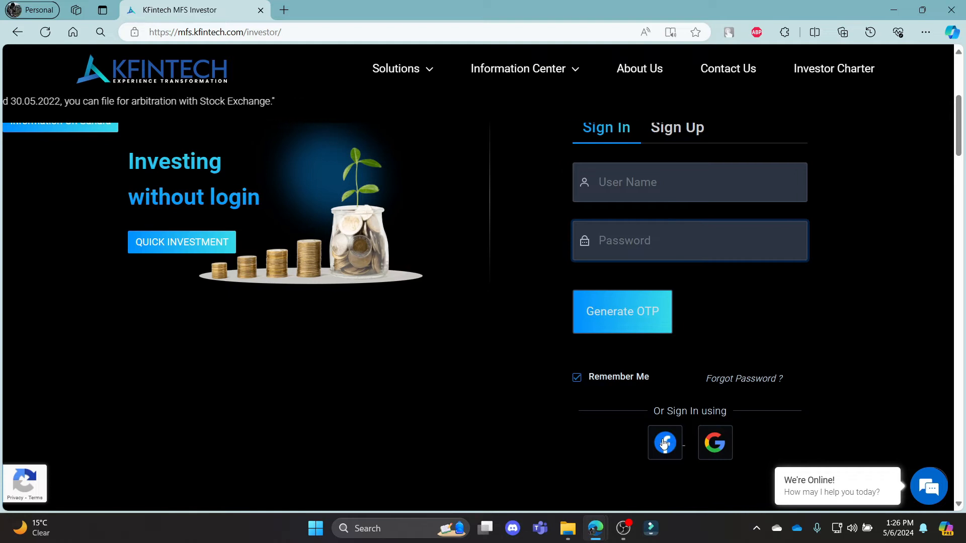
mouse_move(714, 442)
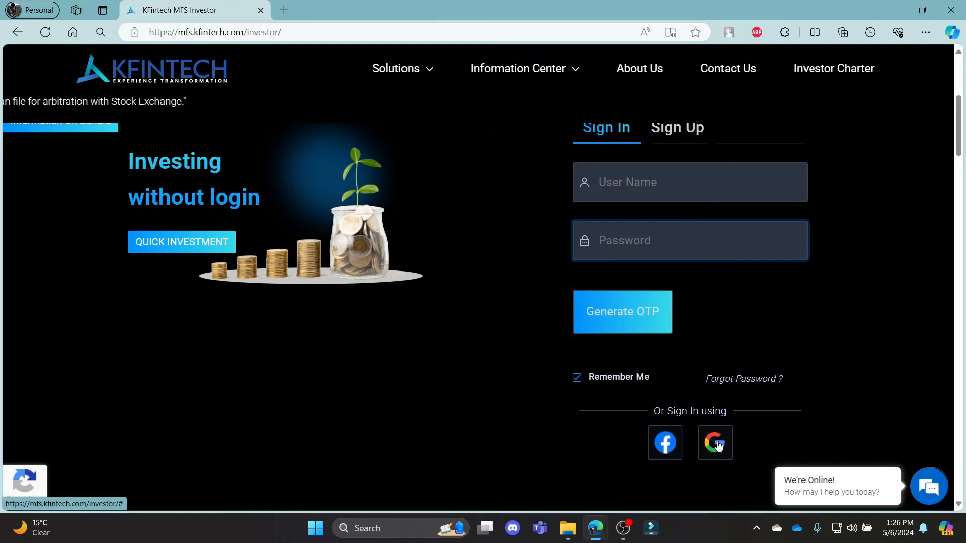
click(715, 442)
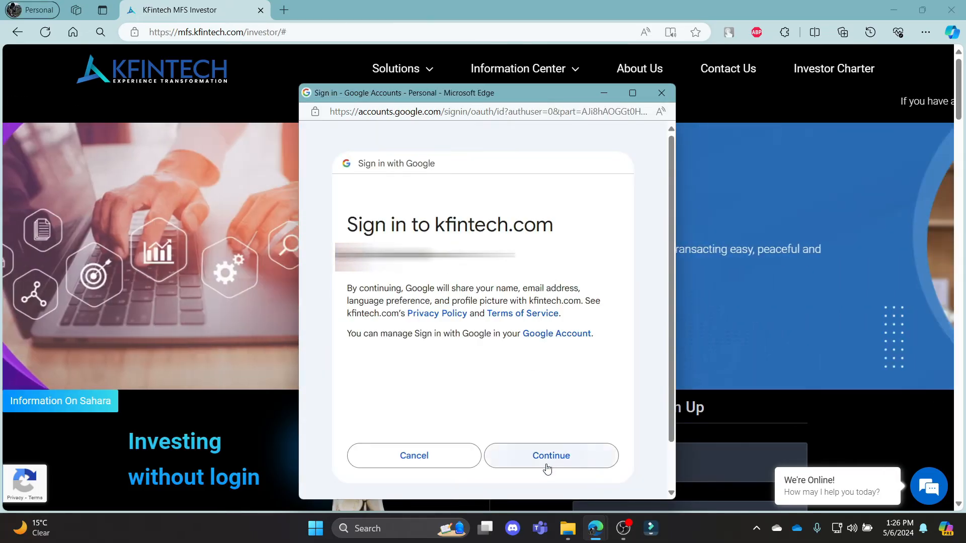
click(550, 456)
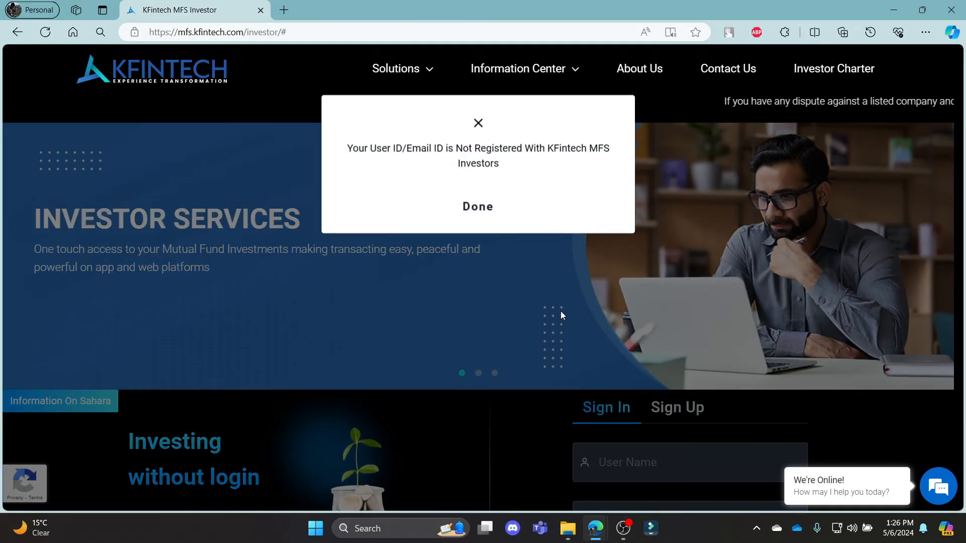
click(477, 207)
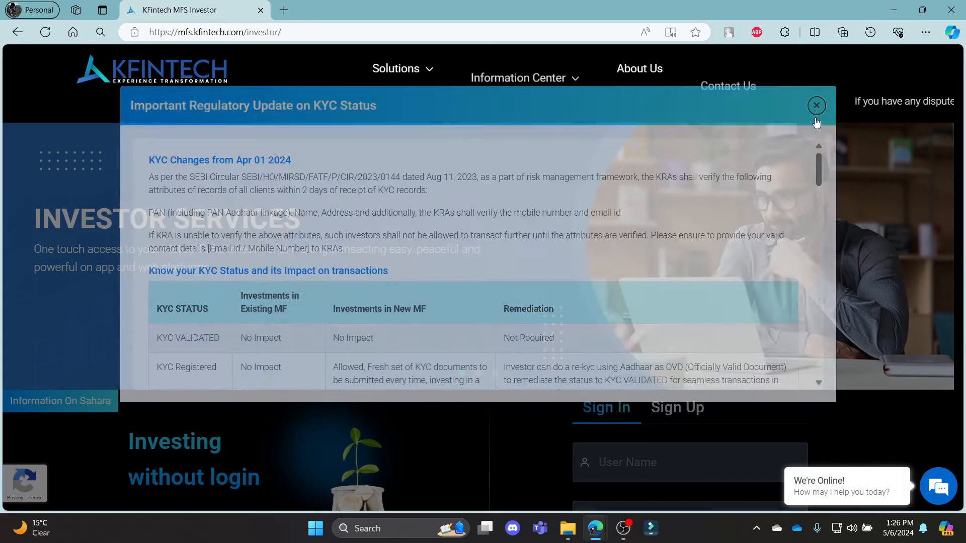
Close the reappeared 'Important Regulatory Update on KYC Status' popup and scroll the investor page
click(816, 105)
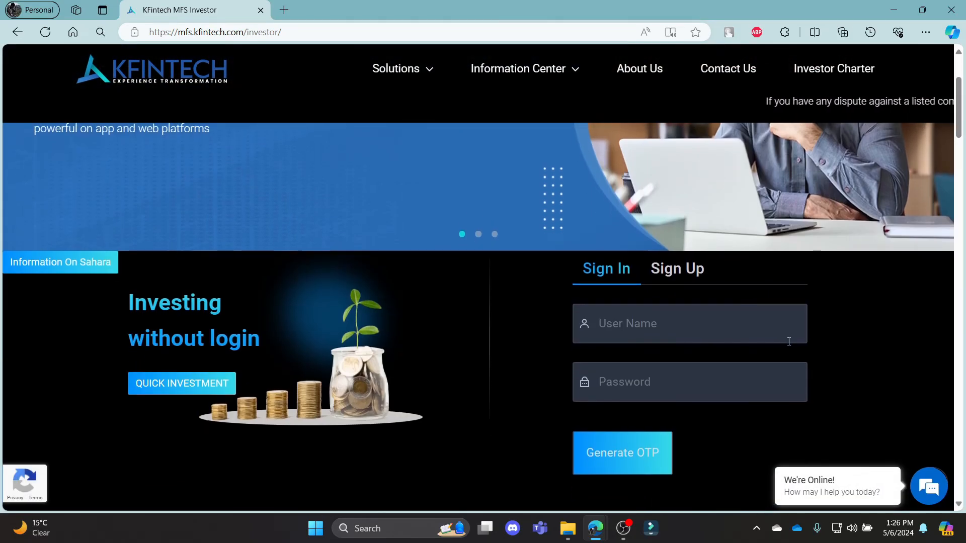
scroll(down, 3)
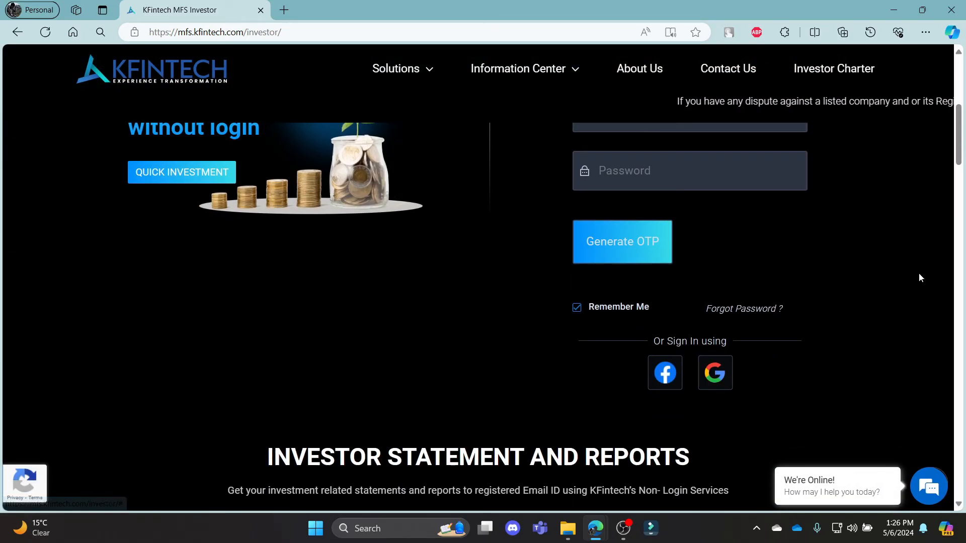
scroll(up, 3)
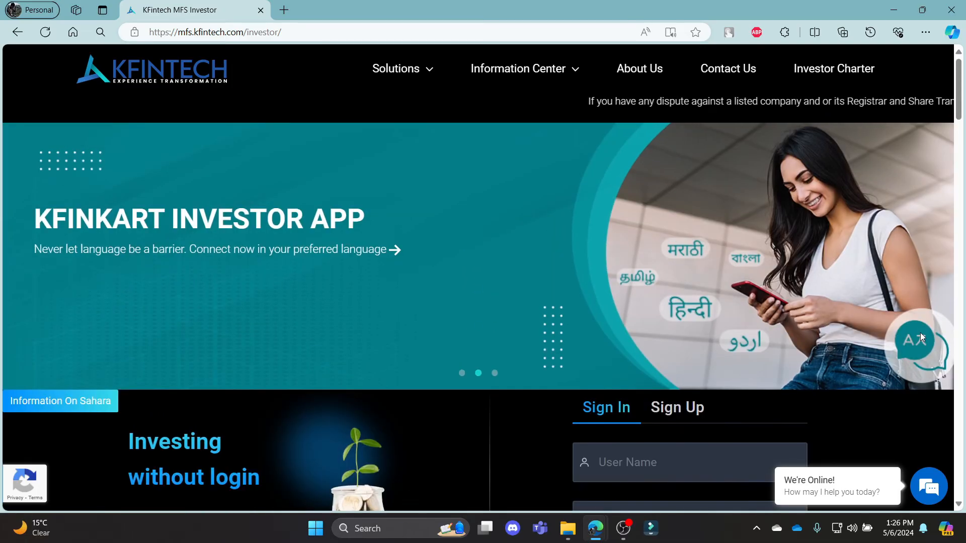